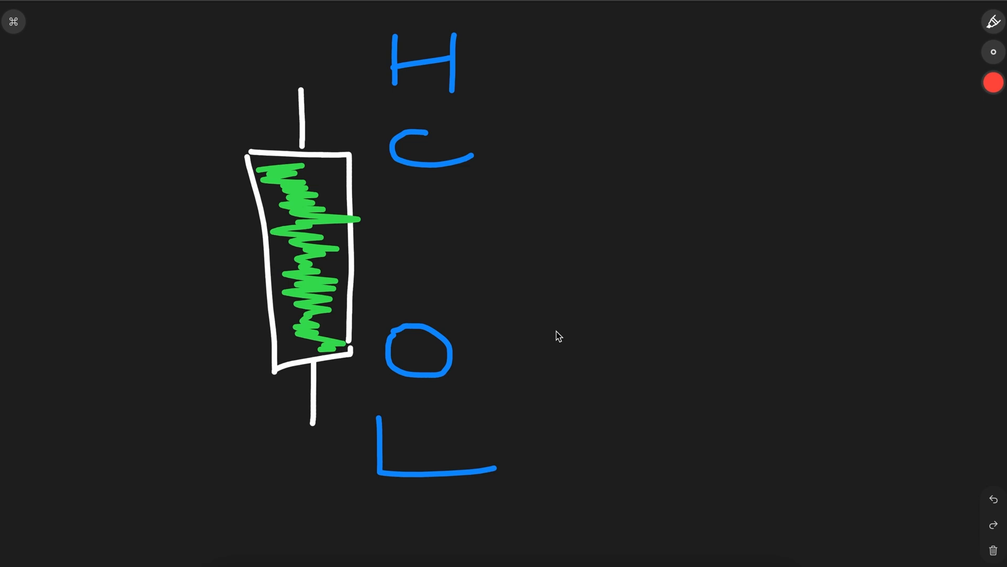
Draw a red question mark to the right of the H, C, O, L candlestick sketch
drag(543, 199, 527, 277)
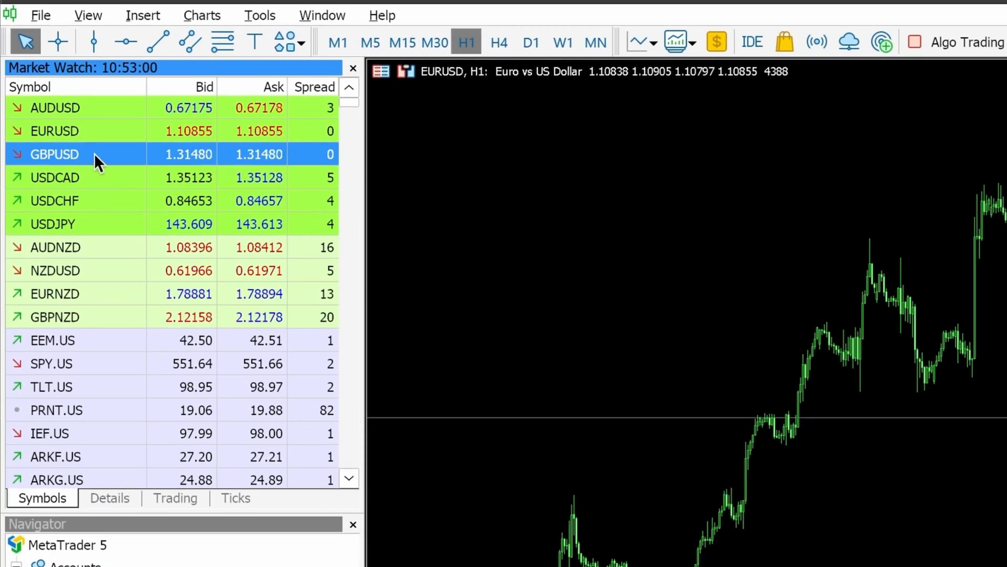
Open EURUSD from Market Watch and zoom in on its H1 chart for bigger candles
double_click(54, 154)
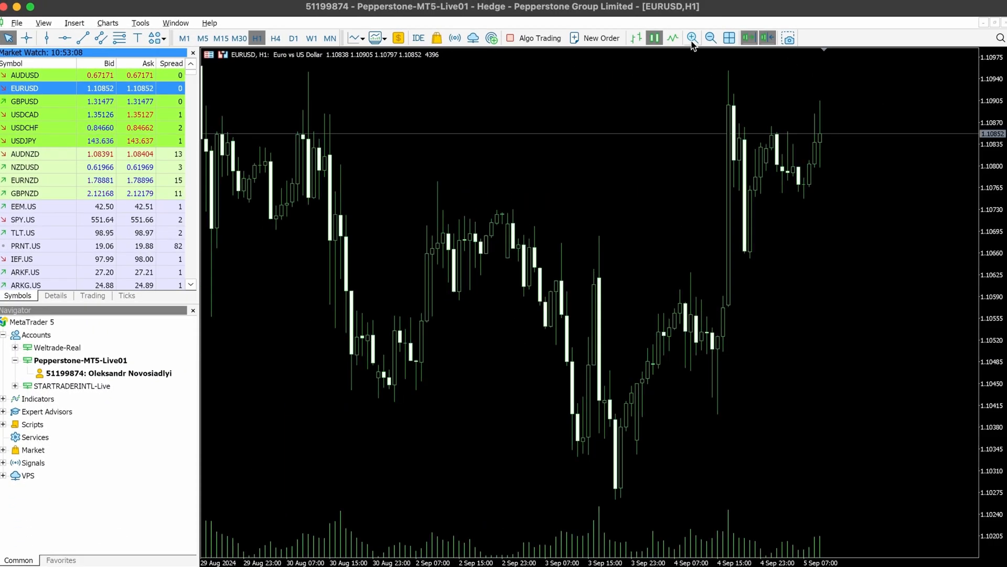
click(693, 37)
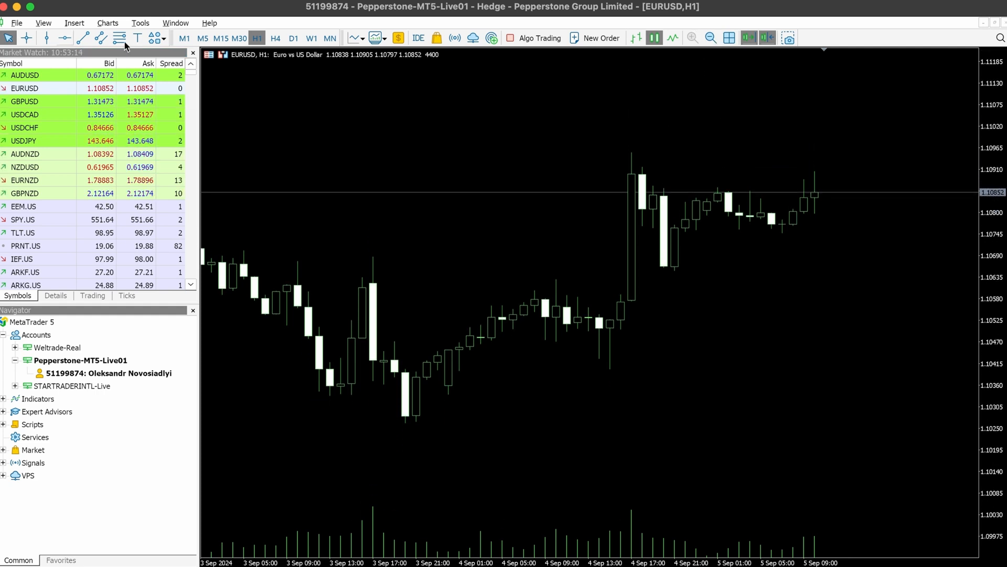
click(220, 37)
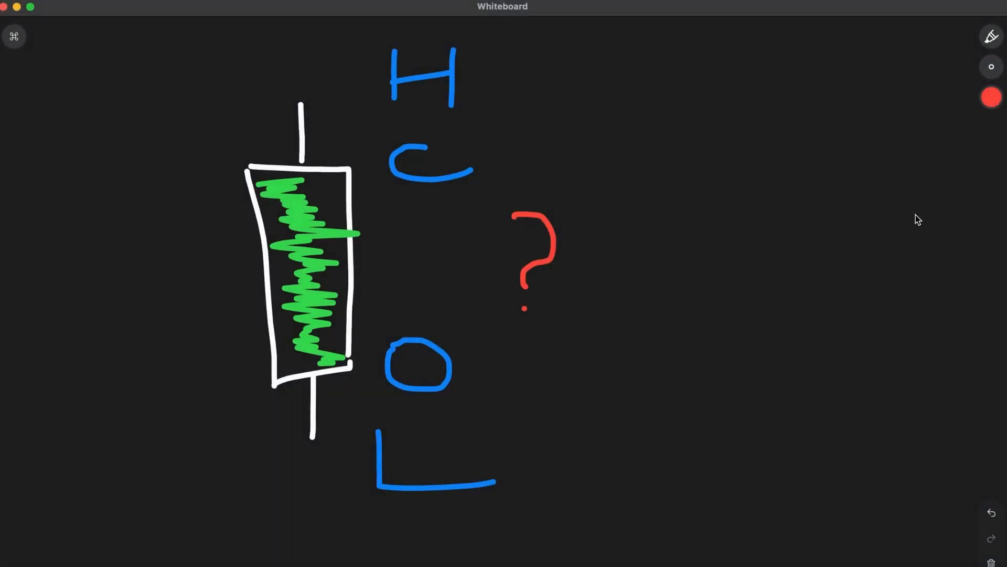
click(991, 97)
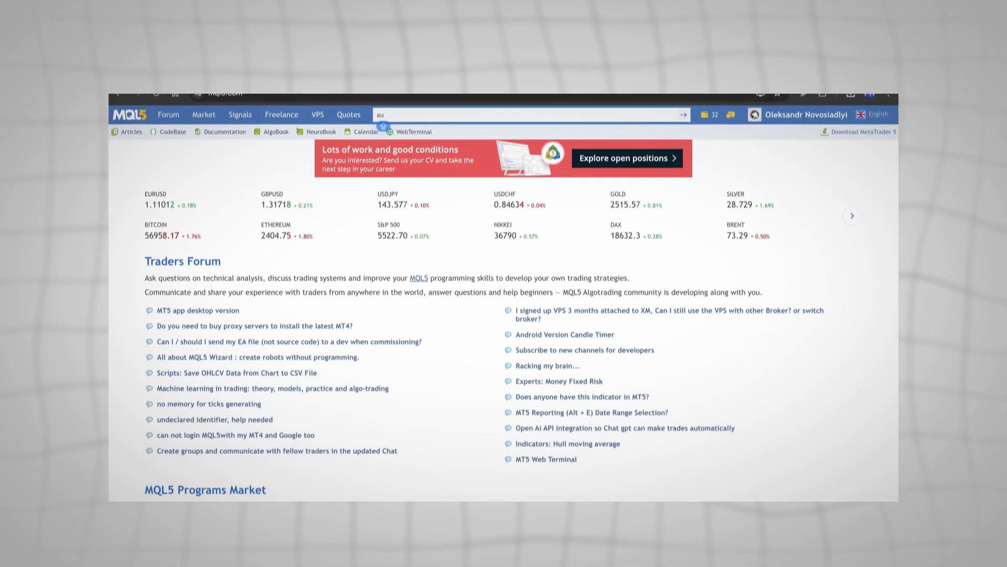
Search MQL5.com for 'ai' and scroll through the results
text(ai)
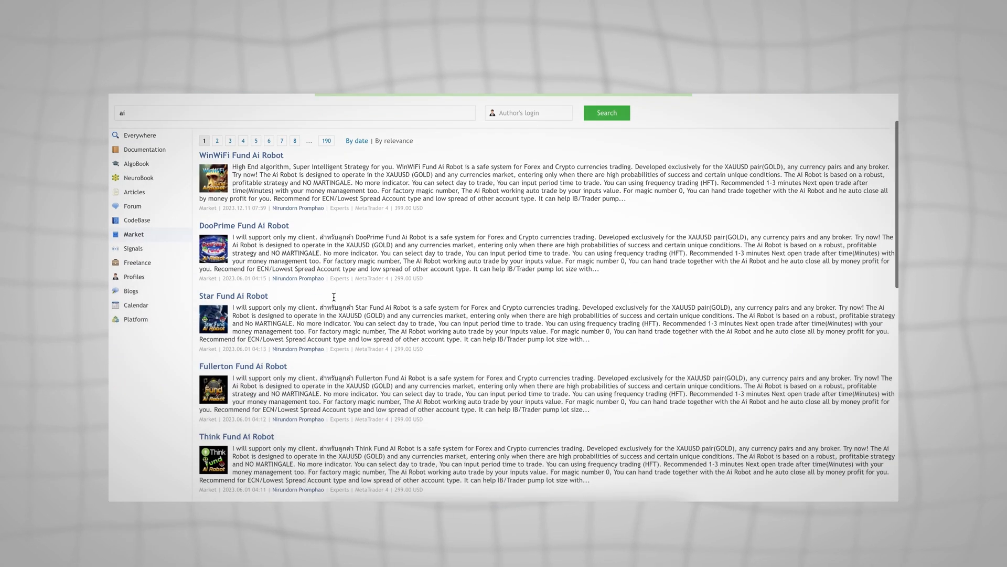
scroll(down, 3)
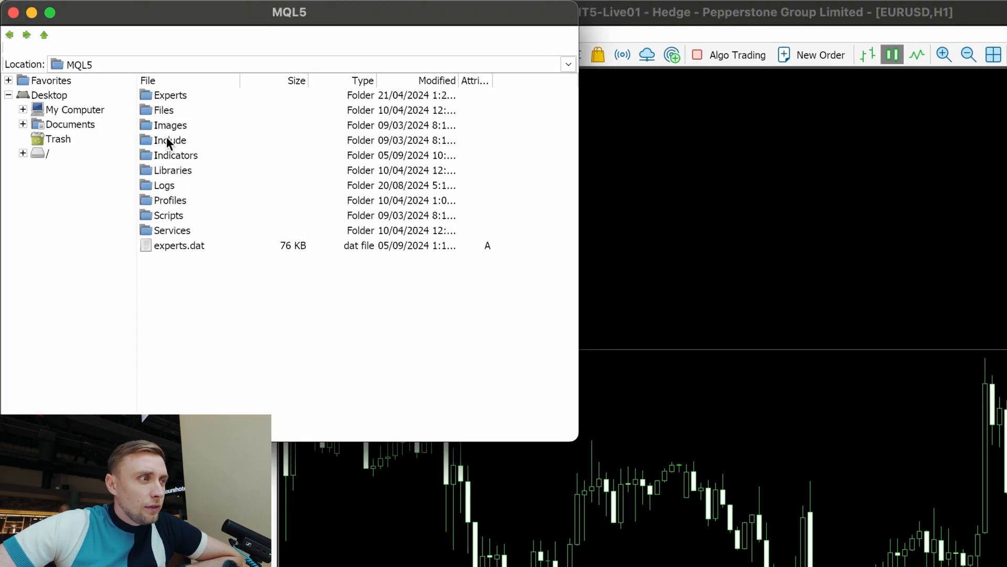
Leave the MQL5 folder, expand Navigator Indicators, and select Neural Bar Impulse
double_click(175, 154)
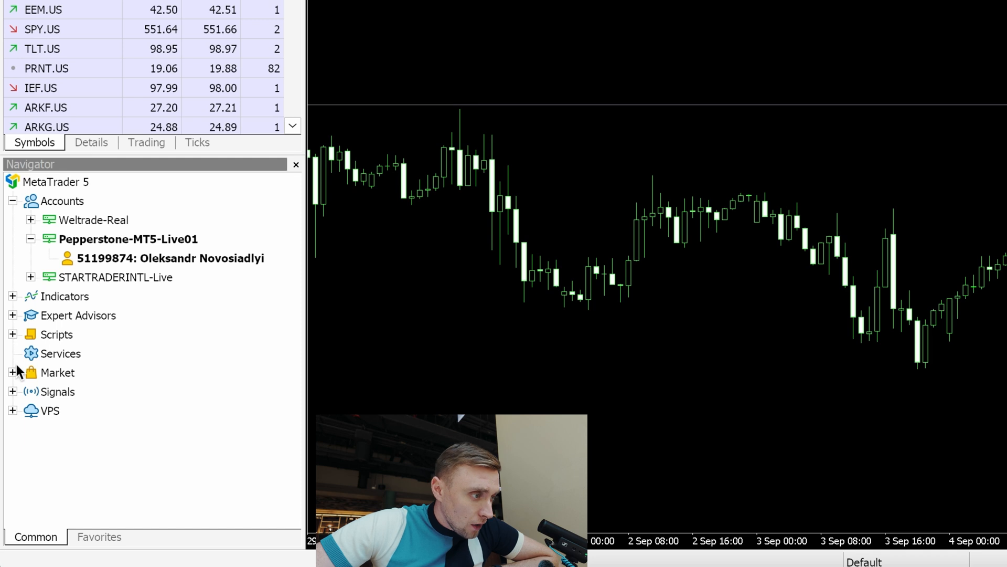
click(12, 296)
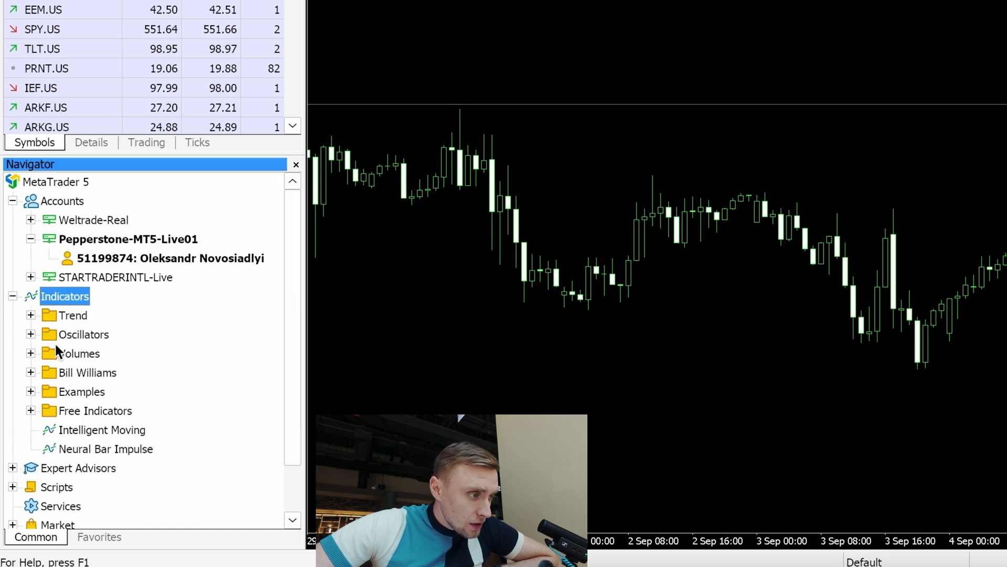
click(105, 449)
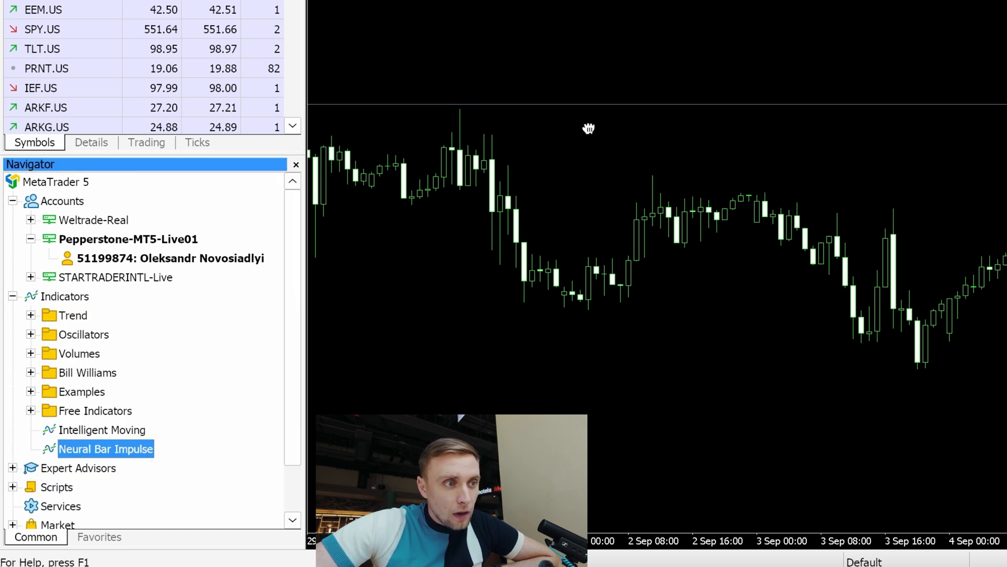
Apply Neural Bar Impulse with the FOREX model and Extremums Min Height 0.5%
double_click(106, 449)
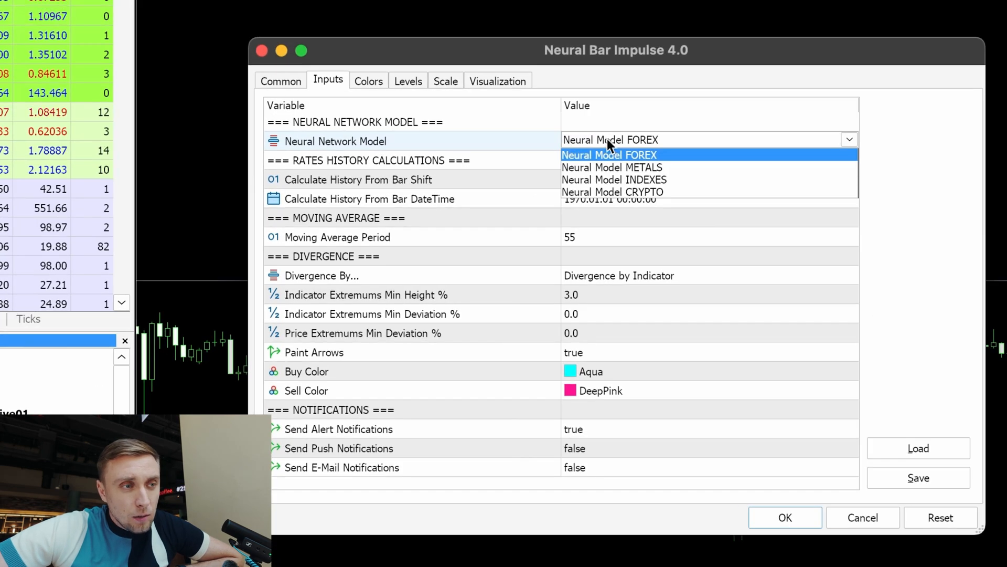
mouse_move(648, 147)
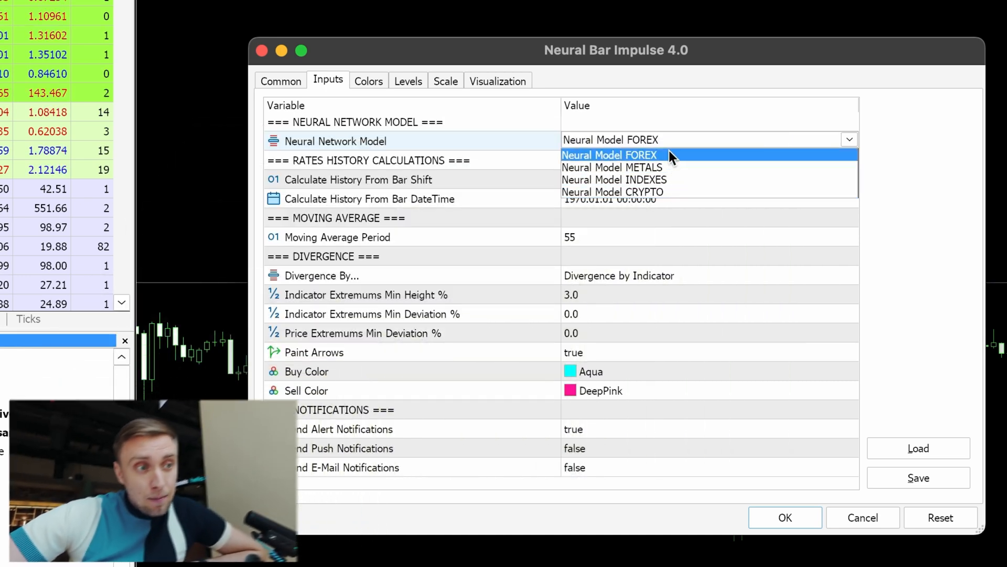
mouse_move(633, 167)
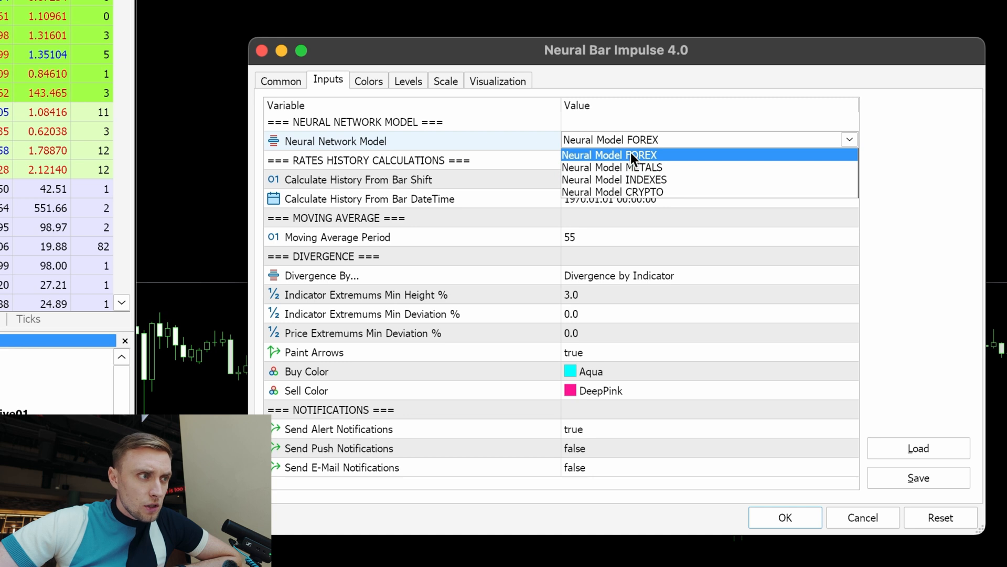
click(609, 154)
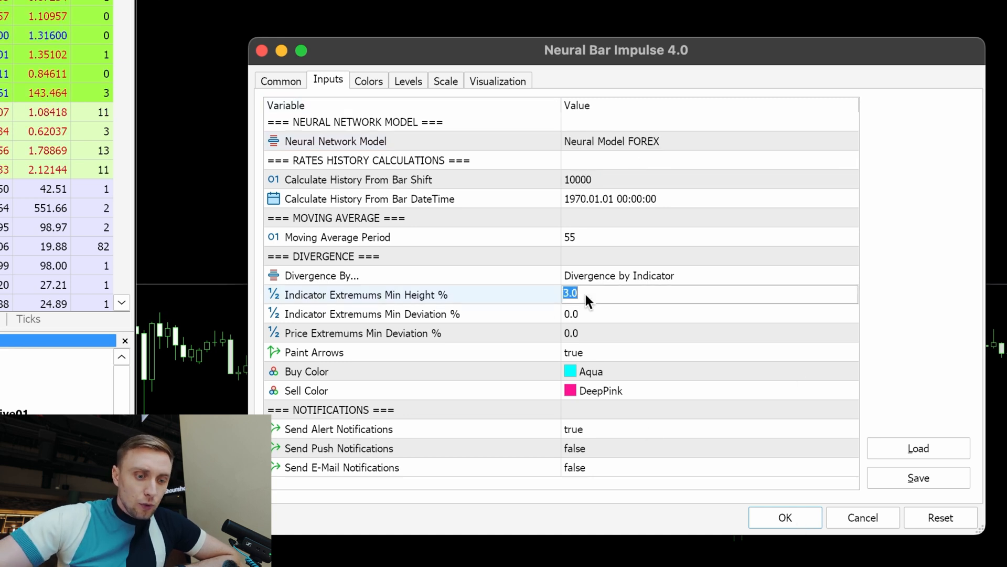
text(0)
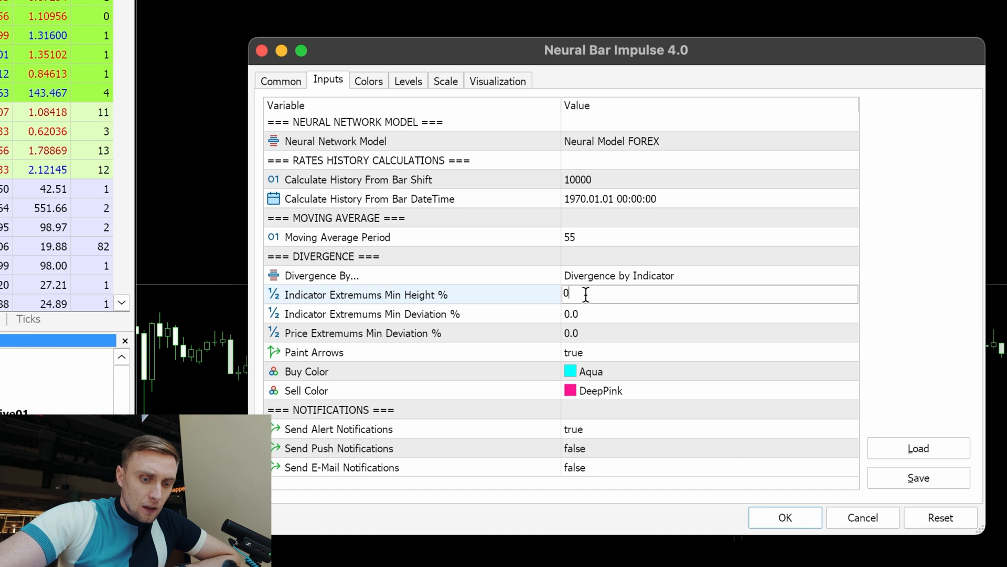
text(.5)
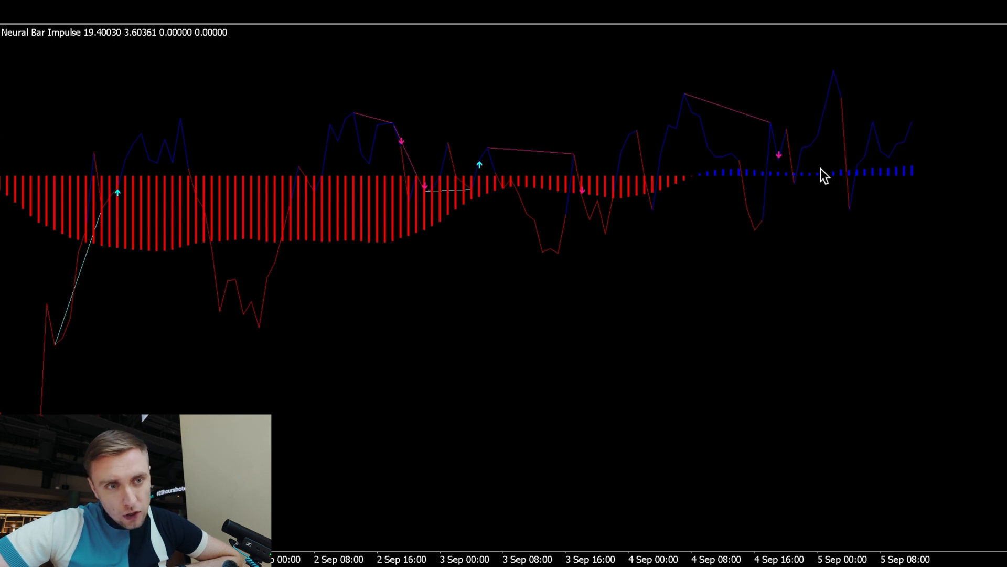
mouse_move(795, 160)
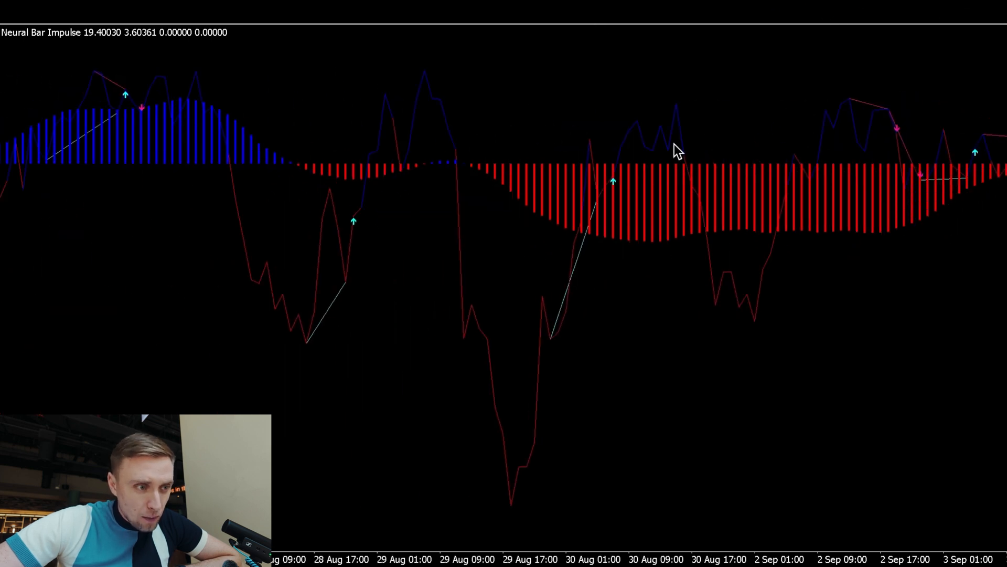
Scroll the chart through history to inspect the impulse histogram and divergence arrows
scroll(right, 3)
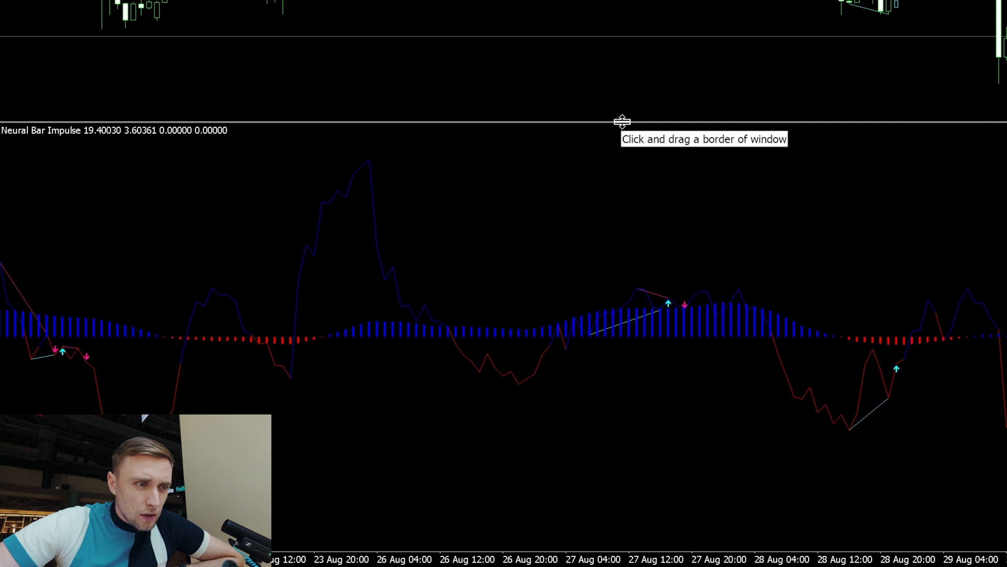
mouse_move(468, 158)
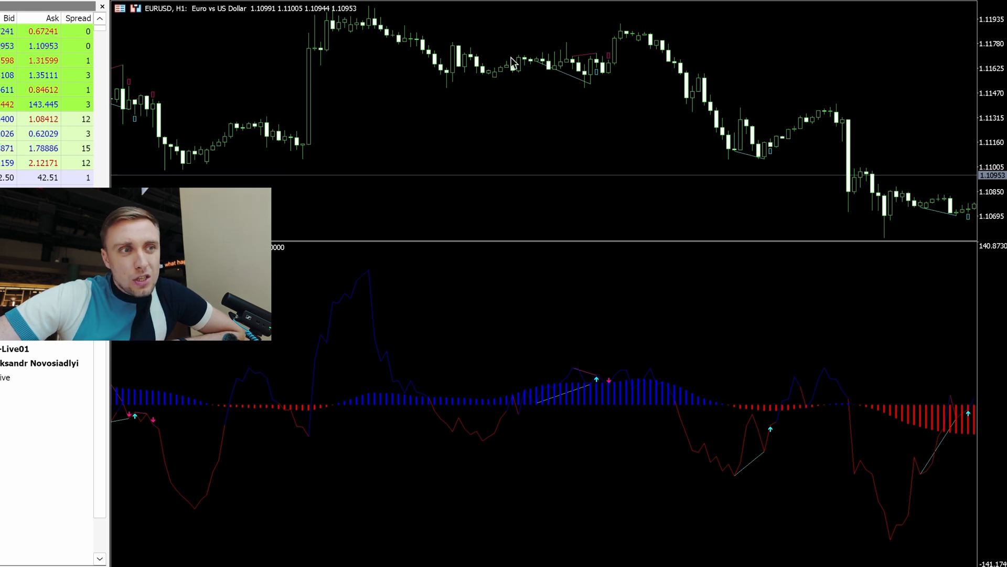
mouse_move(511, 64)
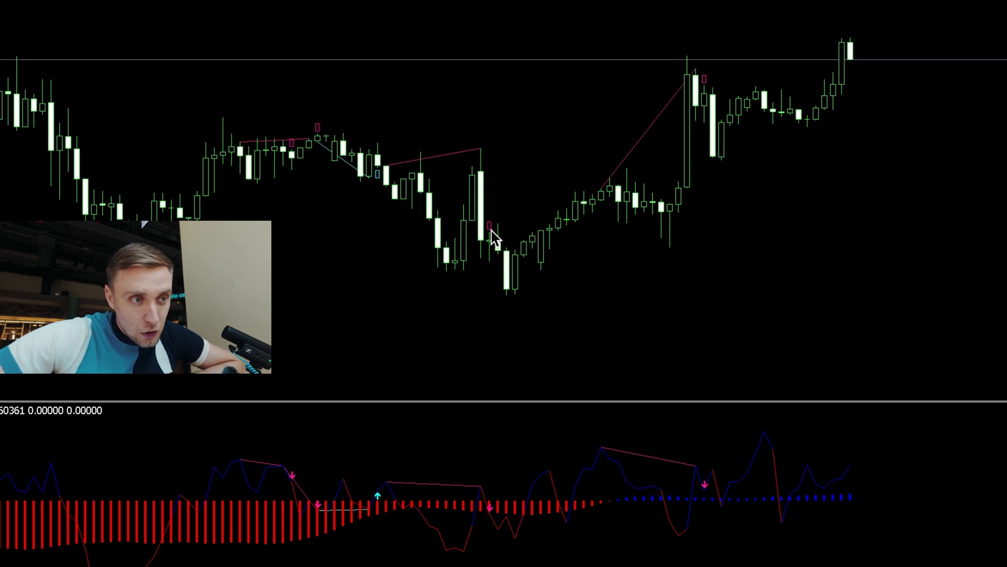
mouse_move(448, 191)
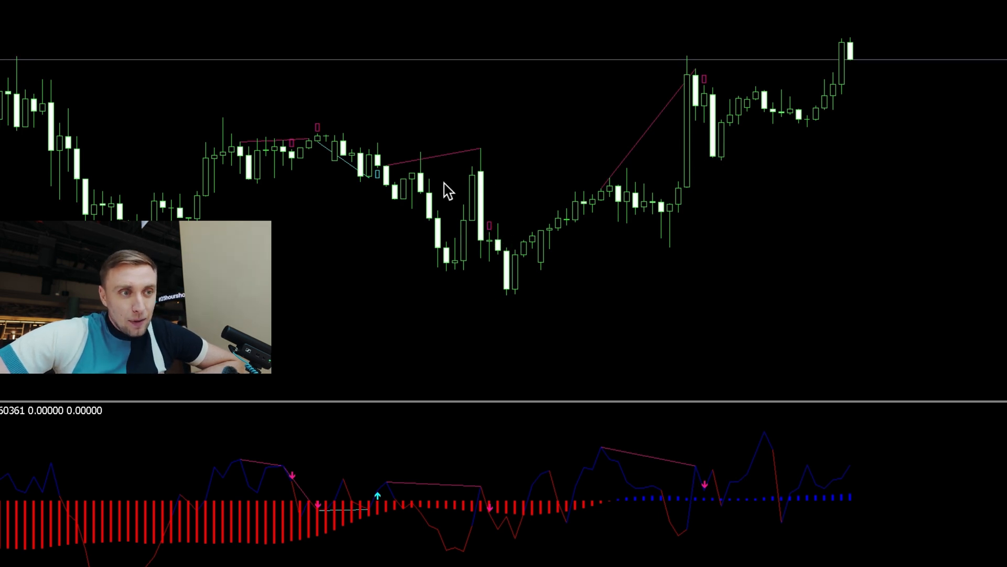
mouse_move(449, 231)
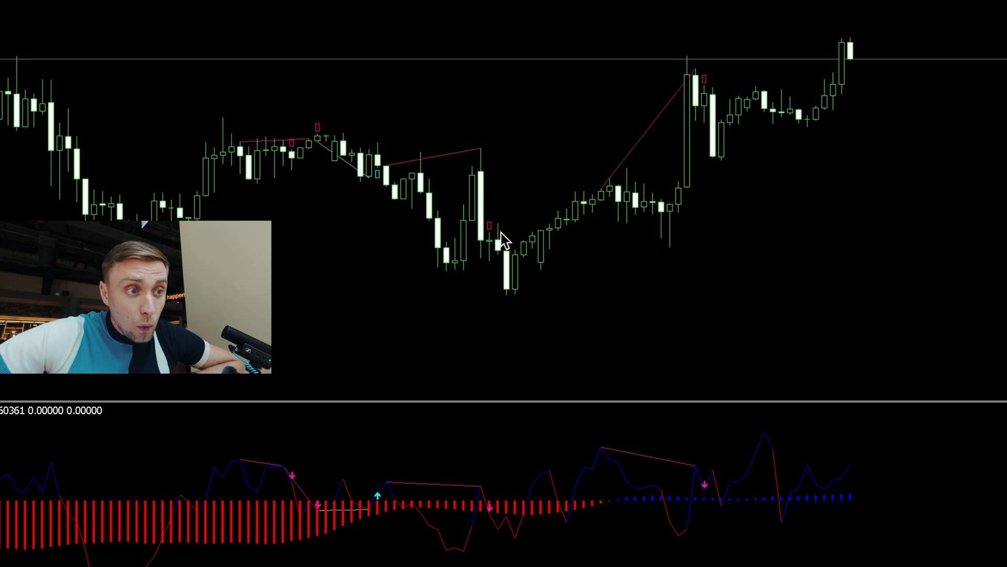
mouse_move(509, 275)
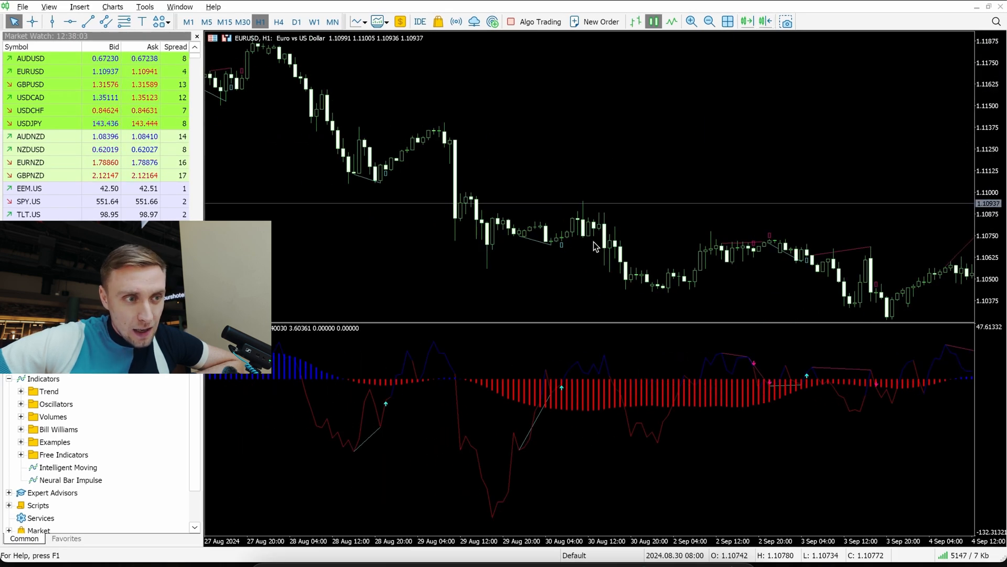
mouse_move(563, 247)
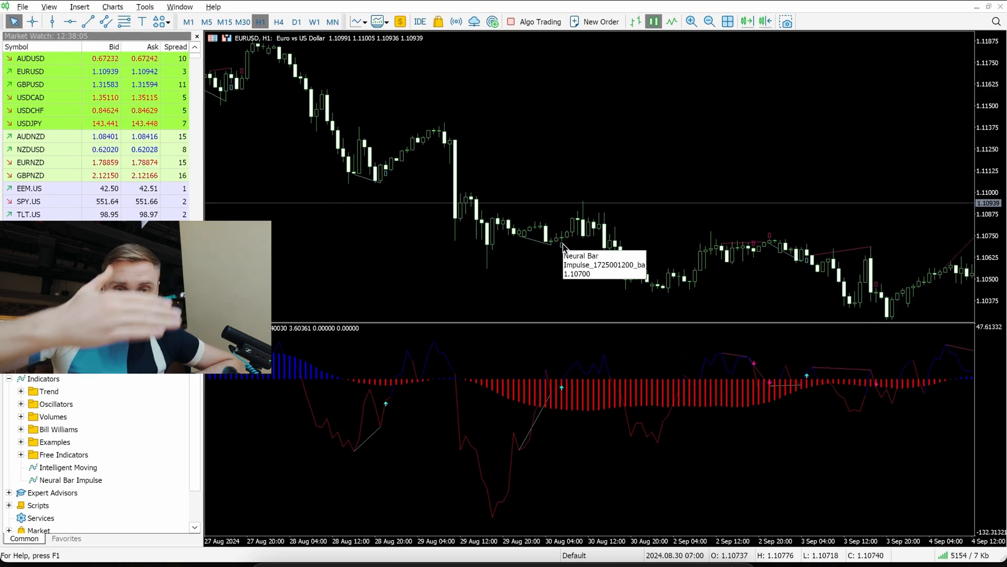